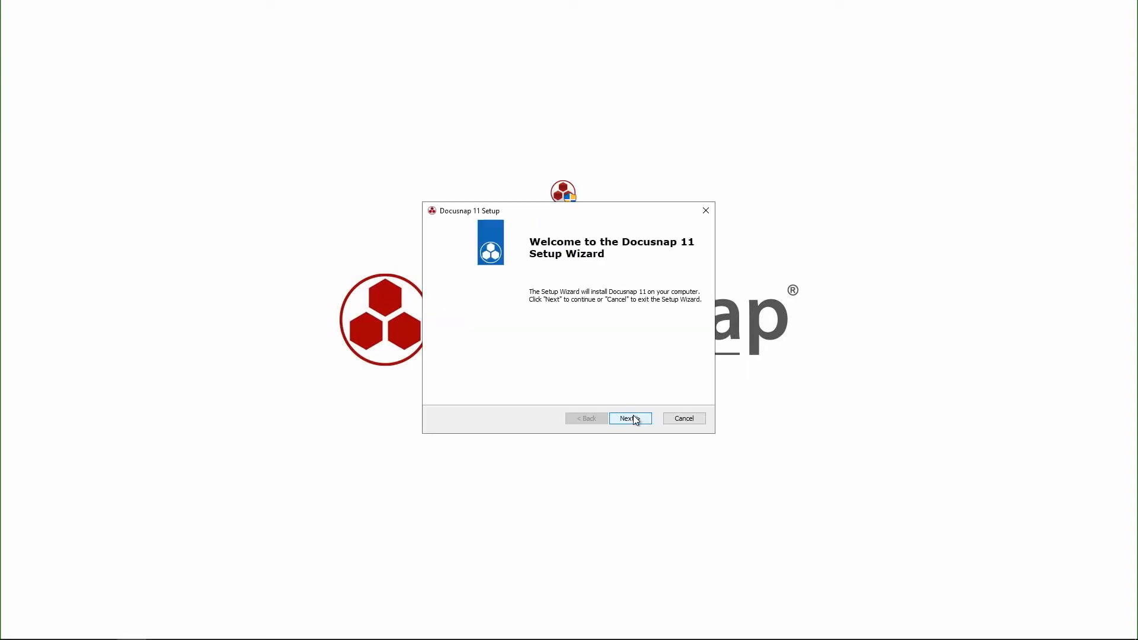
- Pass the welcome page and accept the licence agreement terms, continuing to the folder page
click(631, 419)
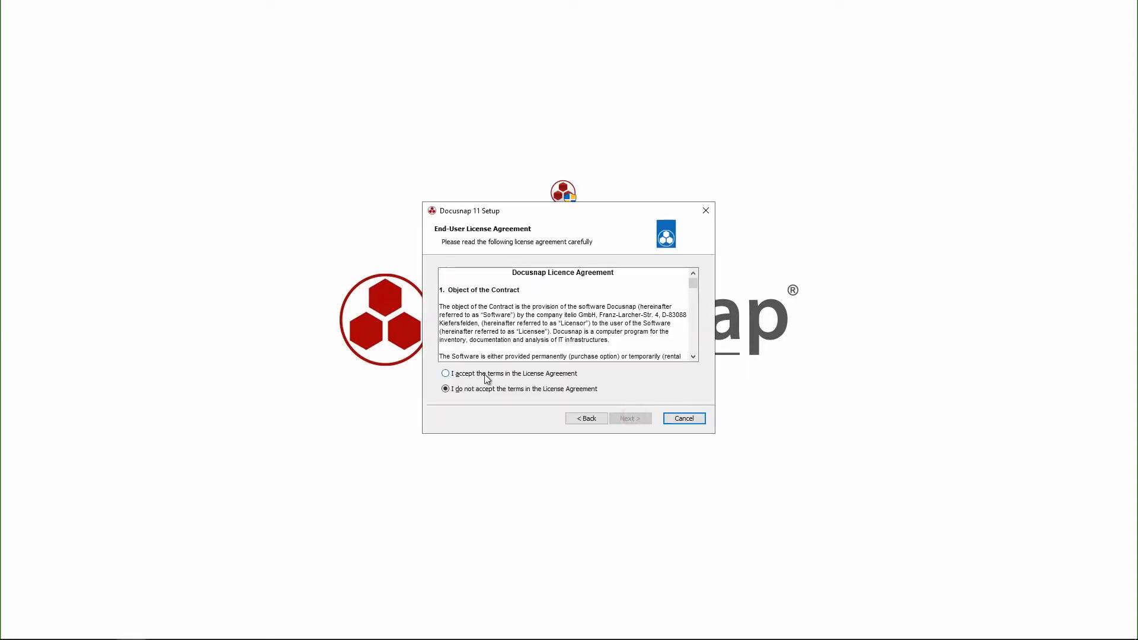
click(445, 373)
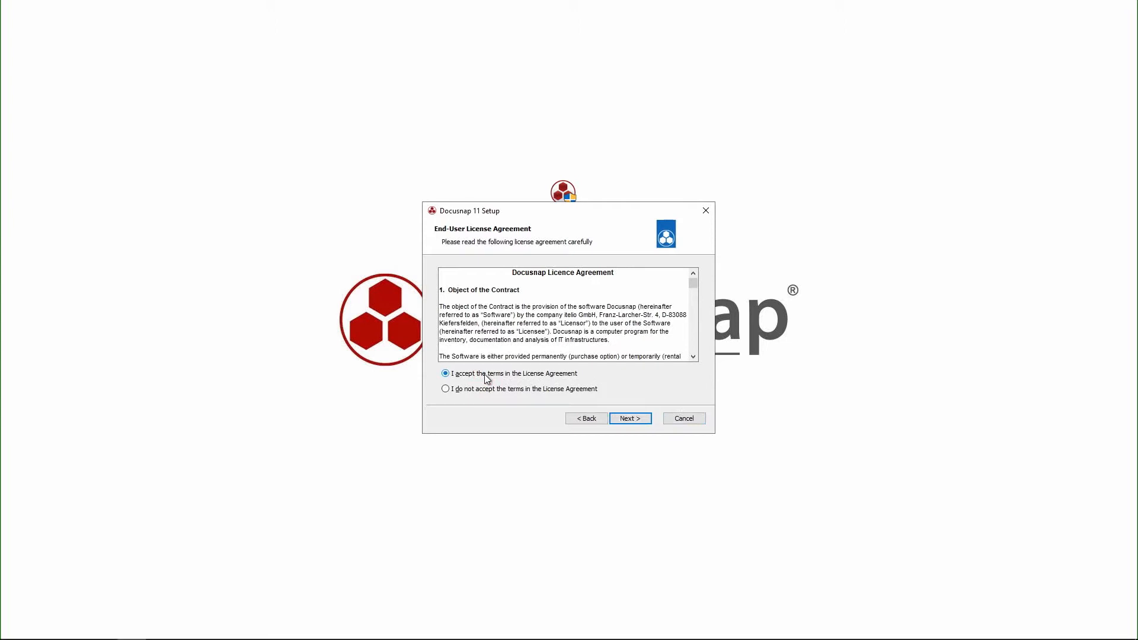
click(631, 418)
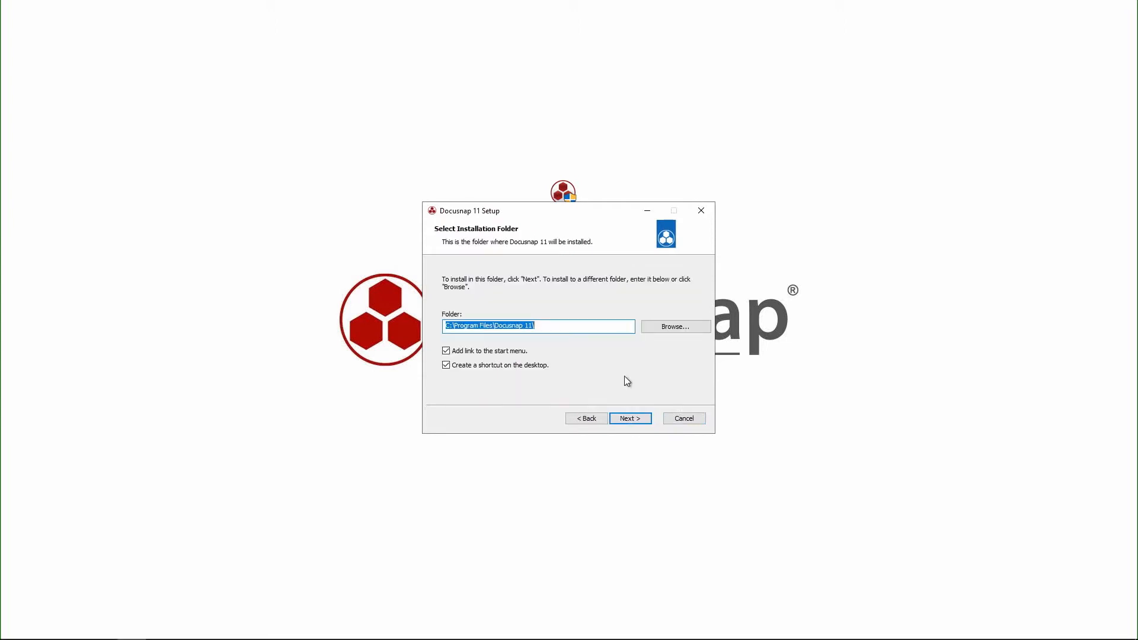
mouse_move(603, 356)
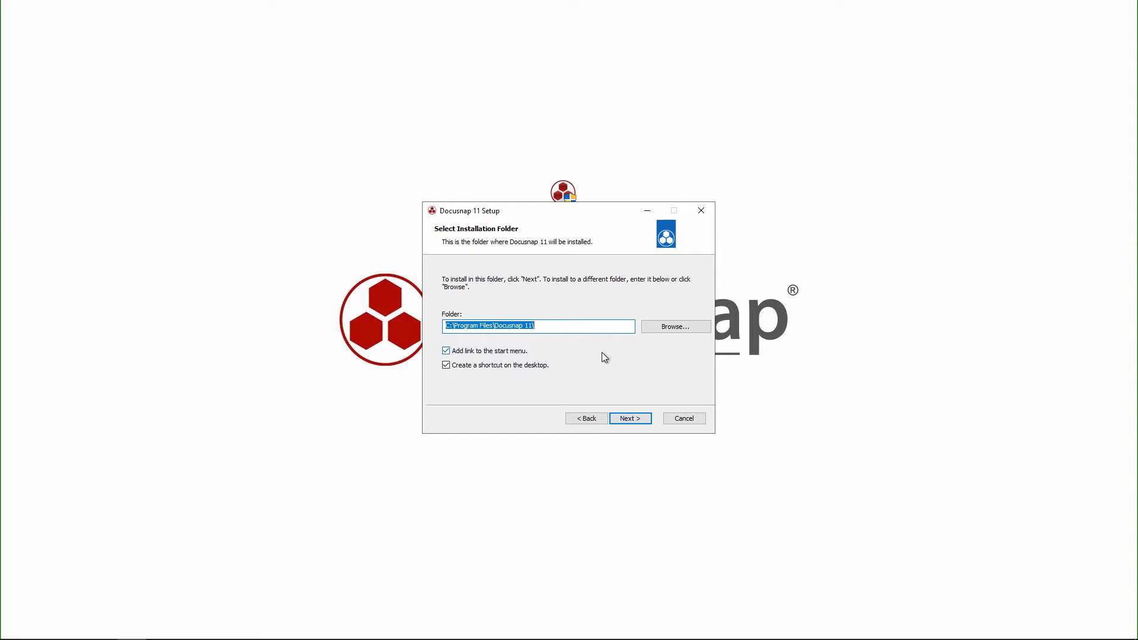
- Keep the default folder, 'Existing Microsoft SQL Server' and 'Install NPCAP', reaching ready-to-install
click(630, 417)
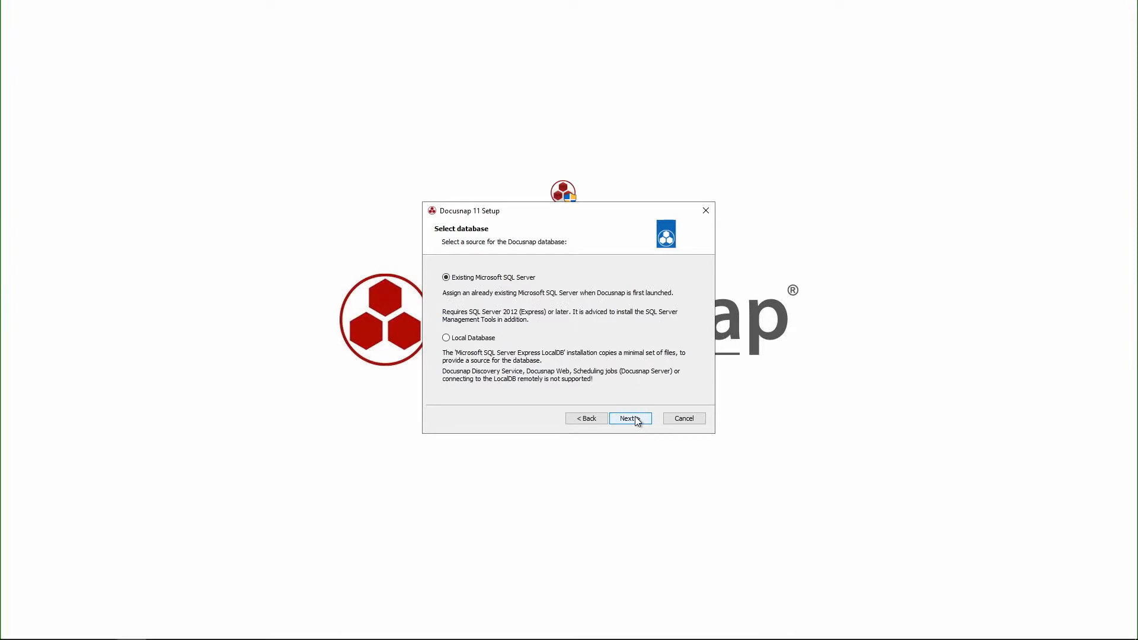
mouse_move(552, 302)
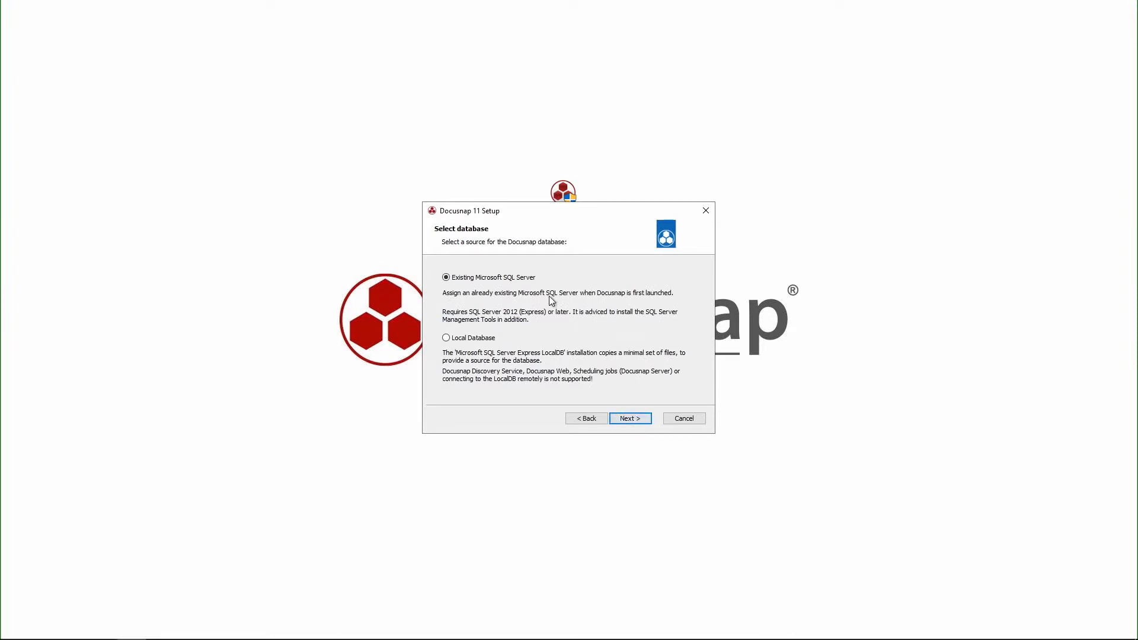
mouse_move(481, 296)
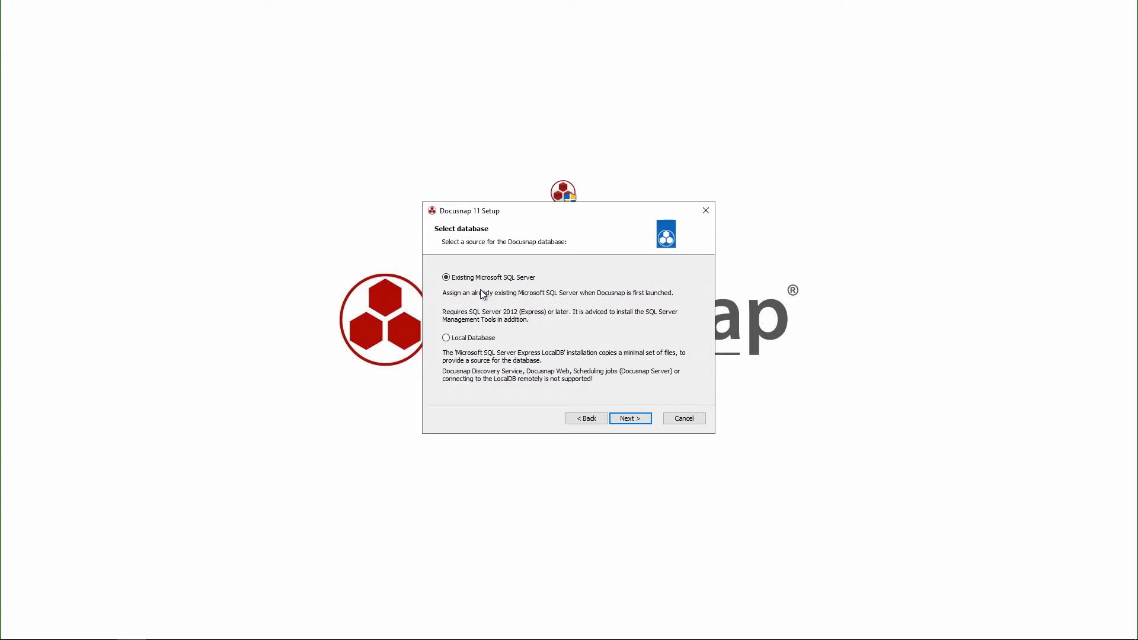
click(630, 418)
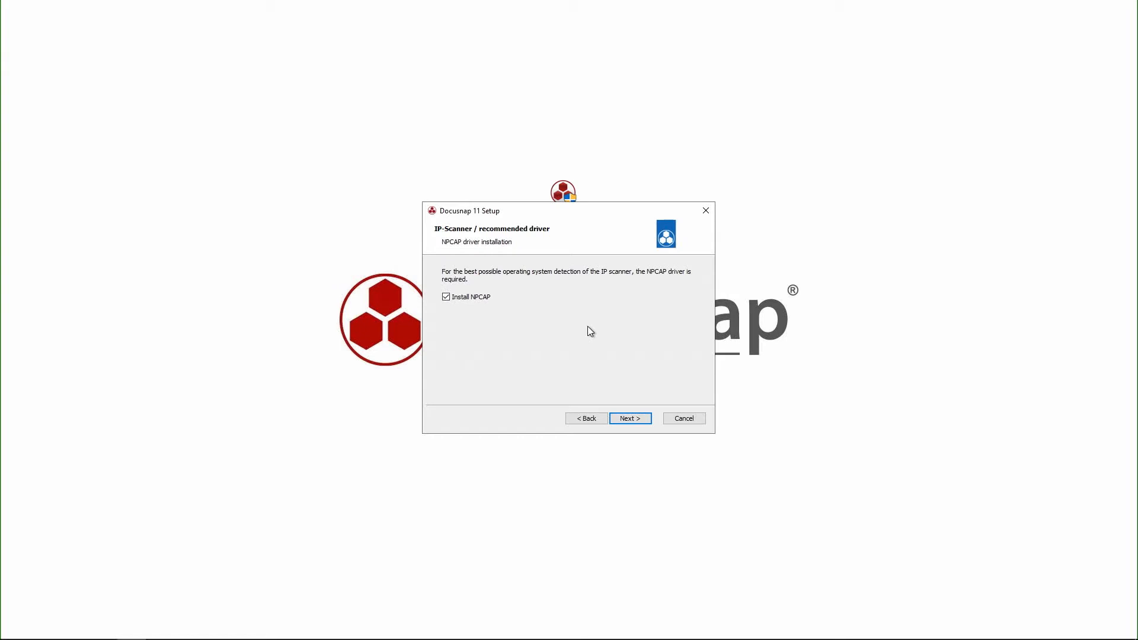
click(630, 417)
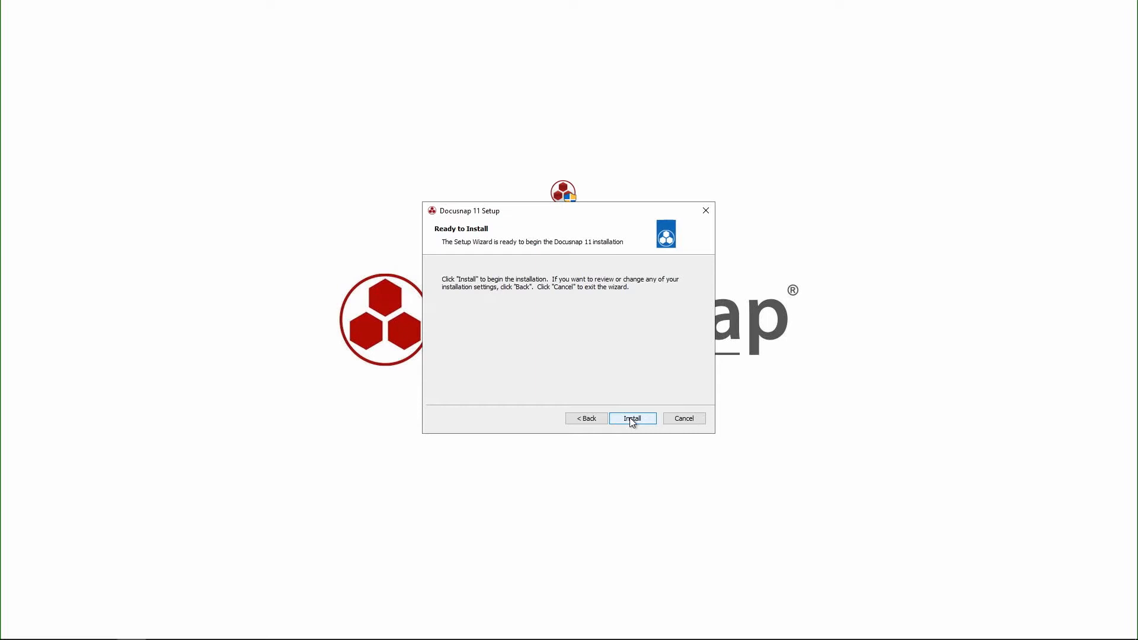
- Run the installation, tick 'Launch Docusnap 11' and finish the setup wizard
click(632, 418)
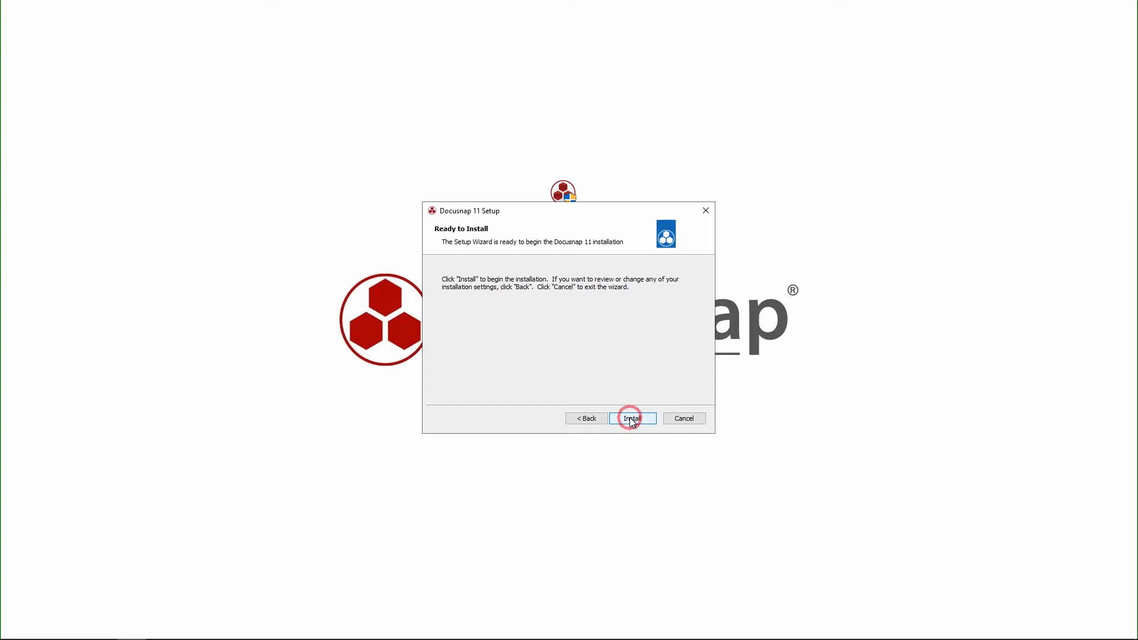
click(632, 417)
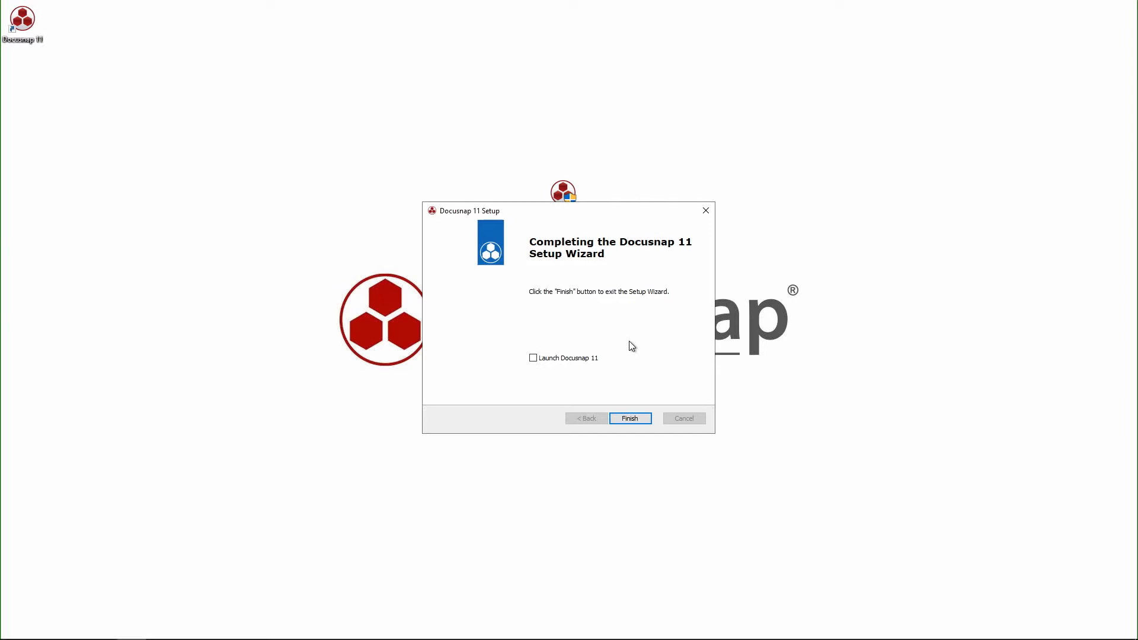
click(532, 358)
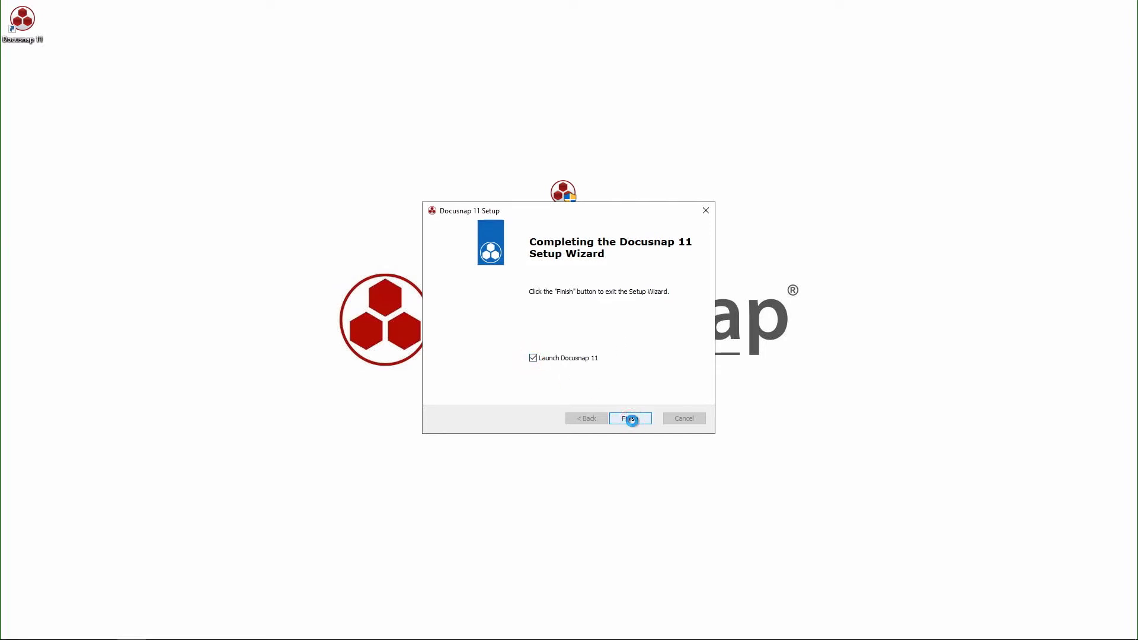
click(631, 417)
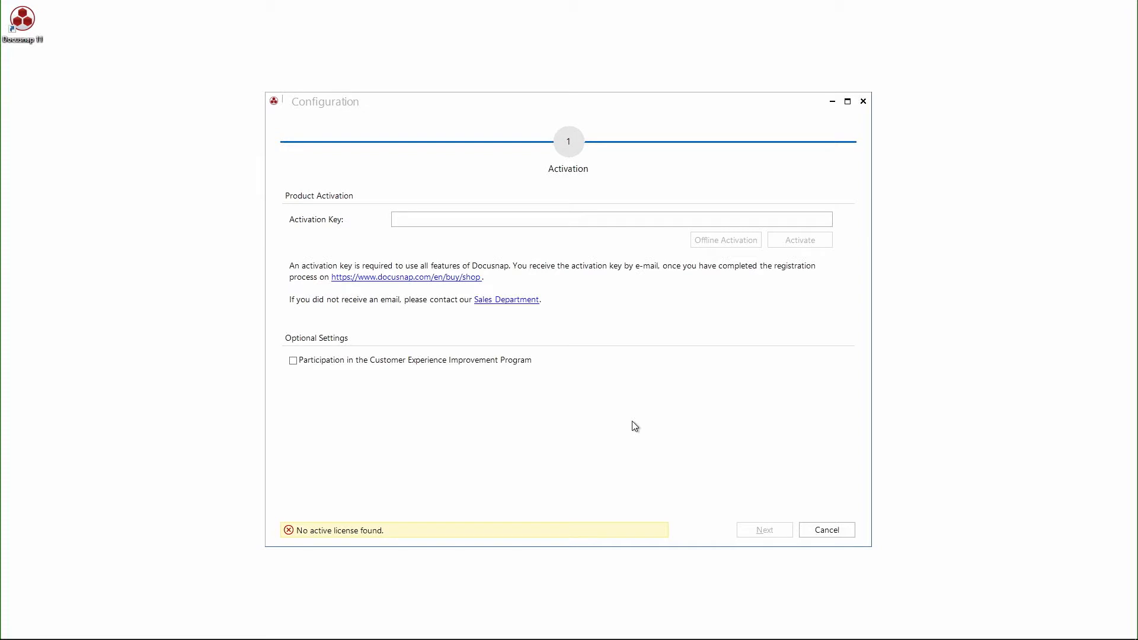
- Enter the licence key in the Activation Key field, activate it and continue after the successful check
click(578, 221)
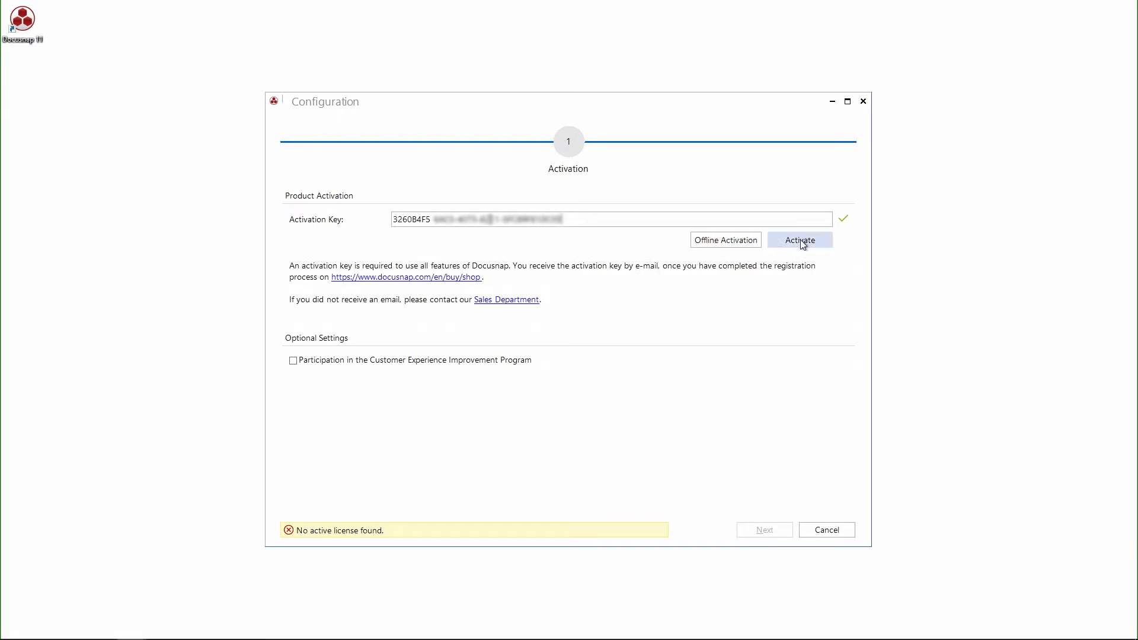
click(799, 240)
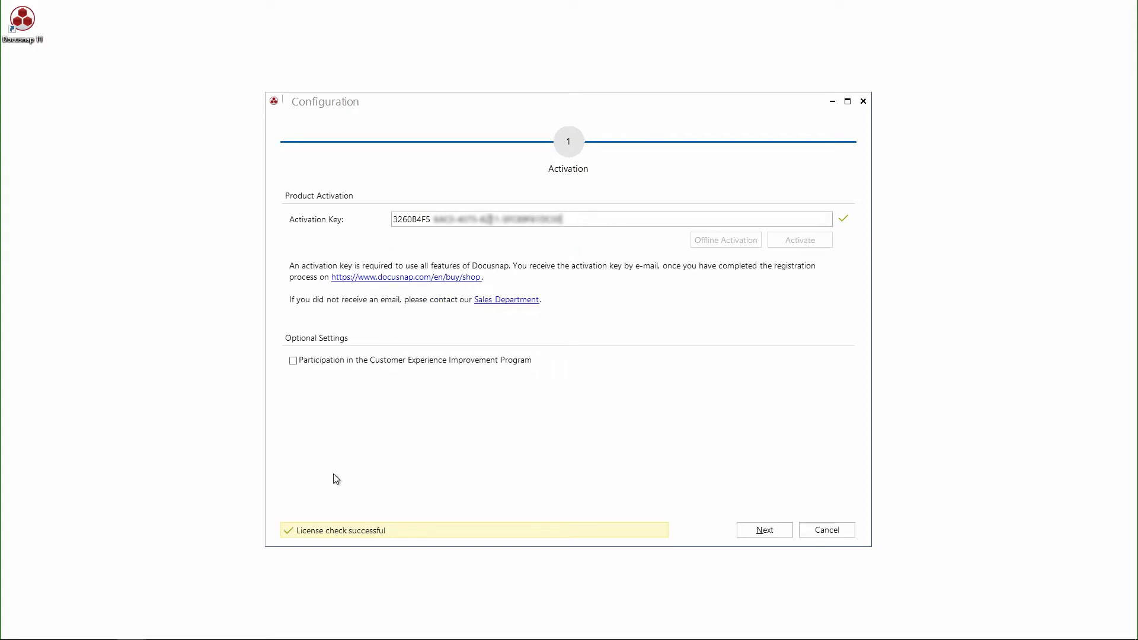
mouse_move(692, 530)
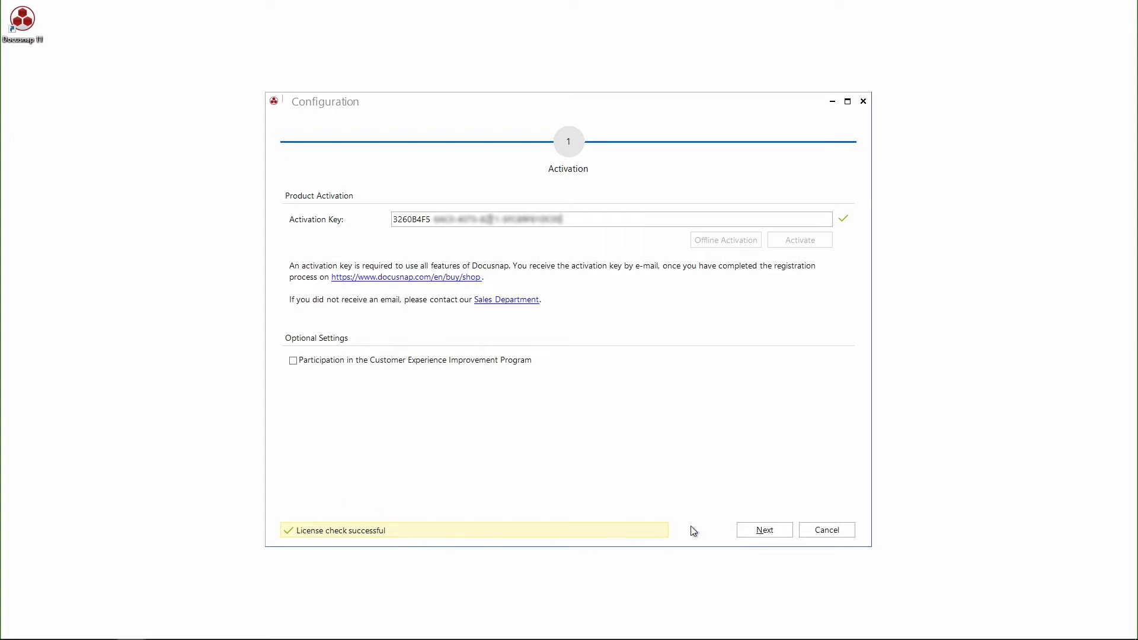
click(763, 530)
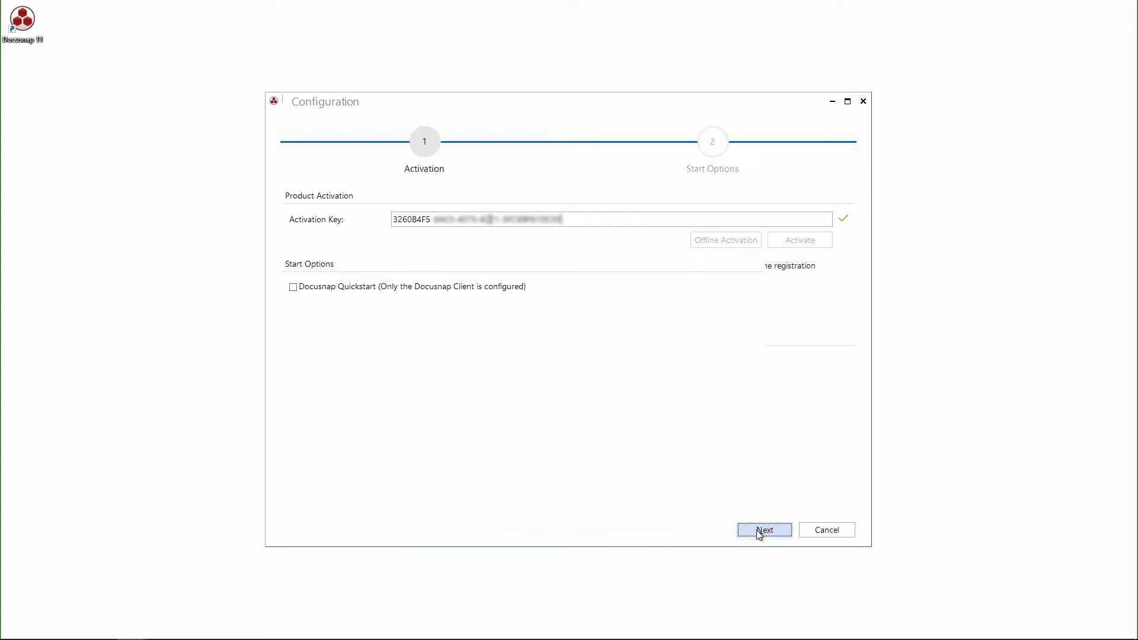
- Enable 'Configure Docusnap Server' in Start Options and advance to the Database step
click(765, 530)
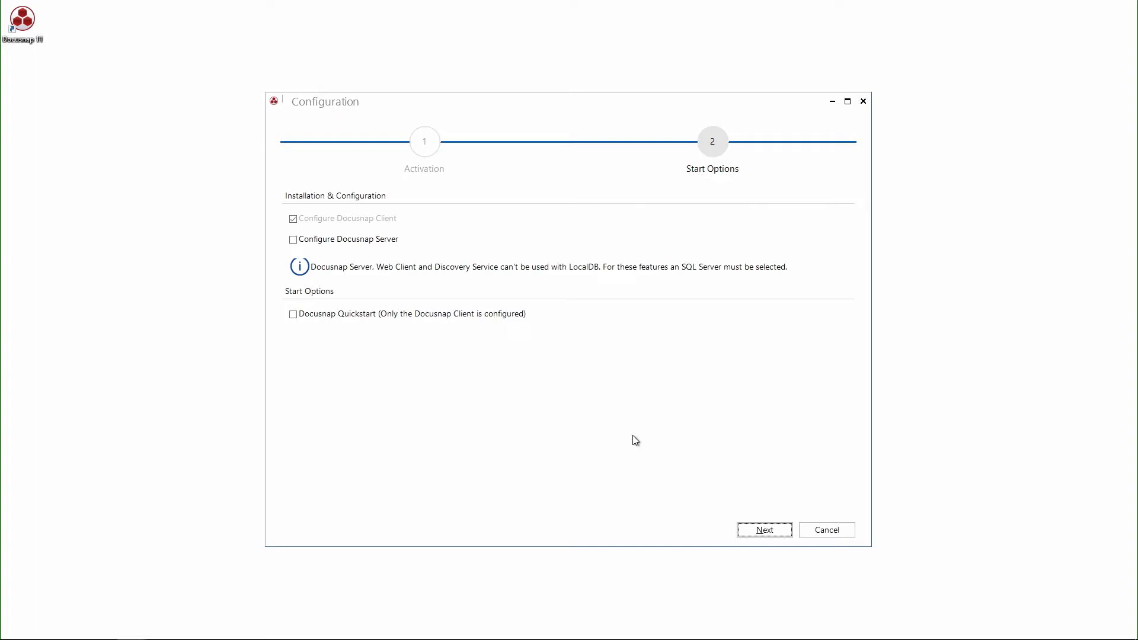
click(293, 240)
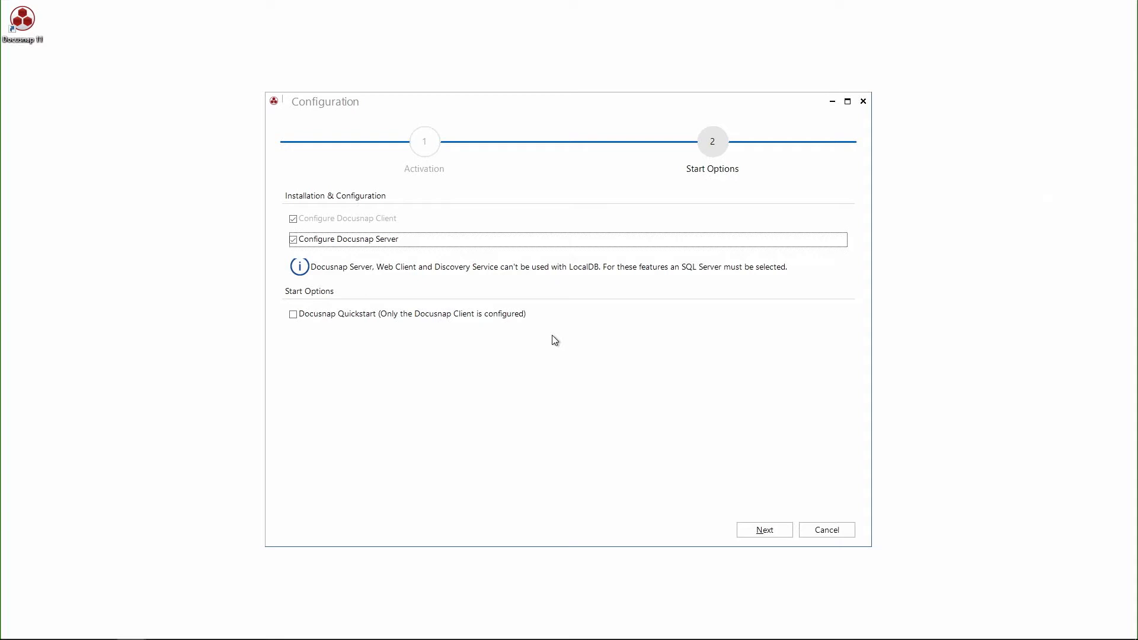
click(765, 530)
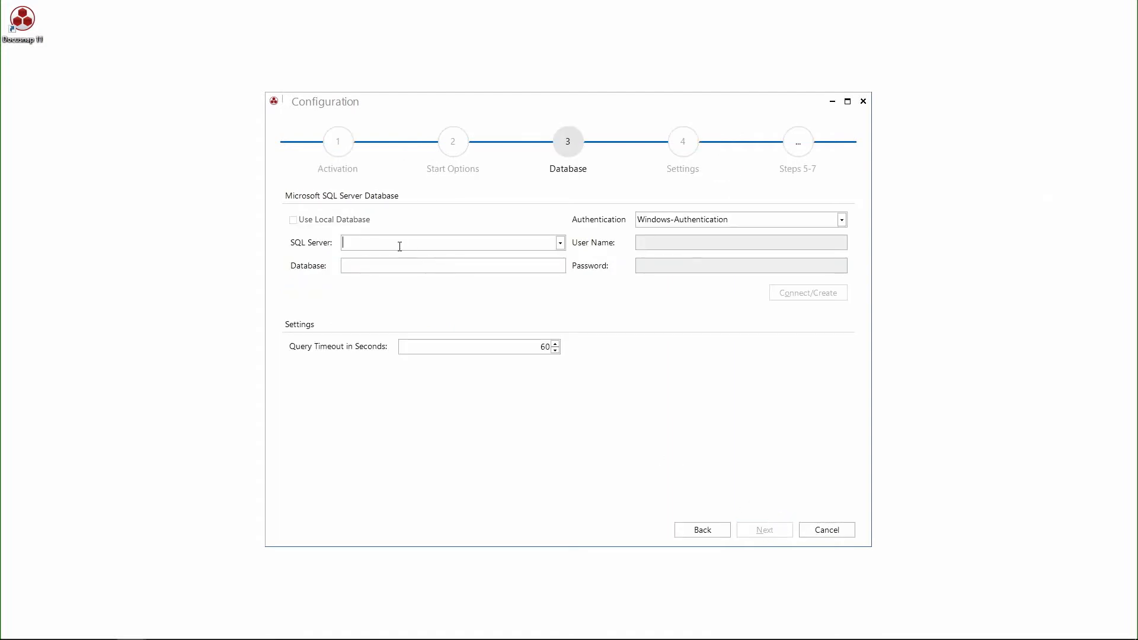
- Connect to localhost\docusnap with SQL Server authentication as user sa and its password
text(docusnap)
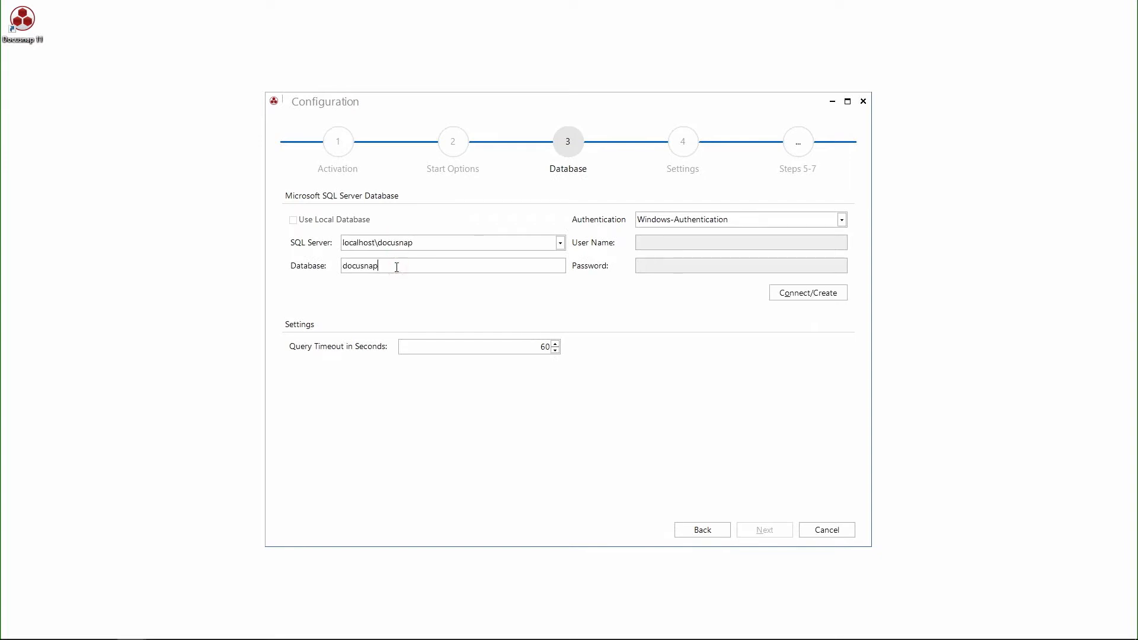
click(842, 220)
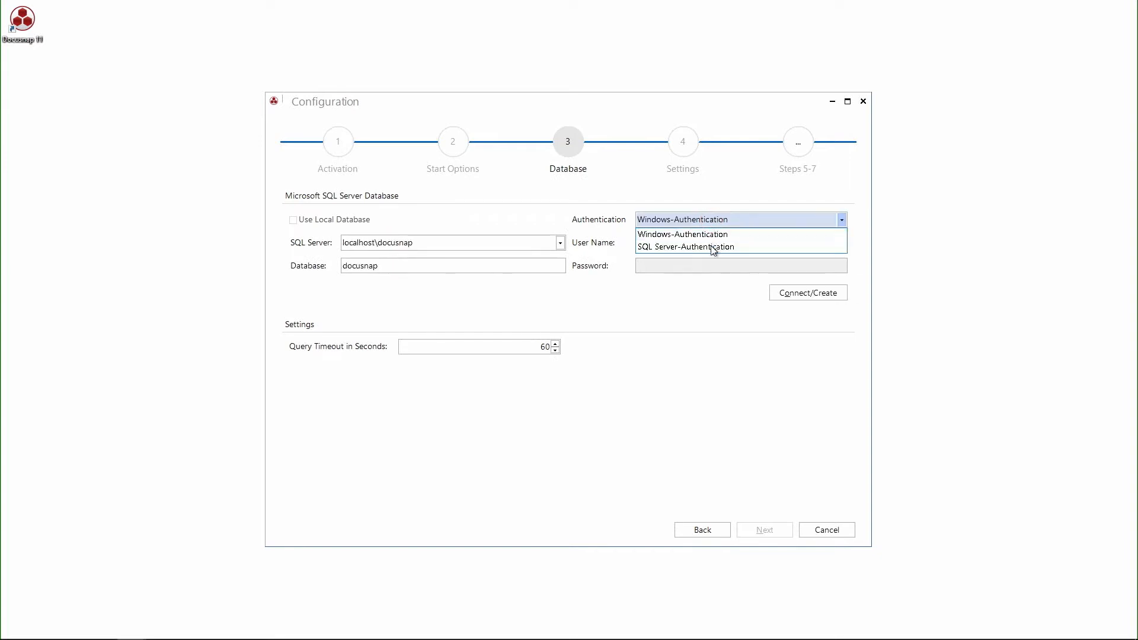
click(685, 246)
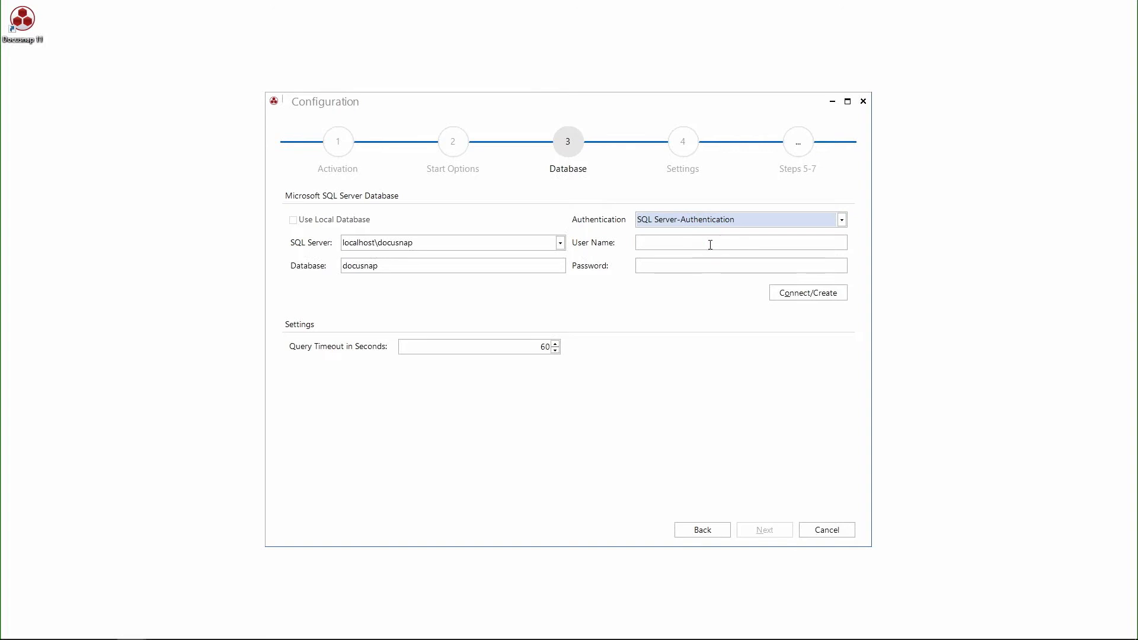
click(710, 242)
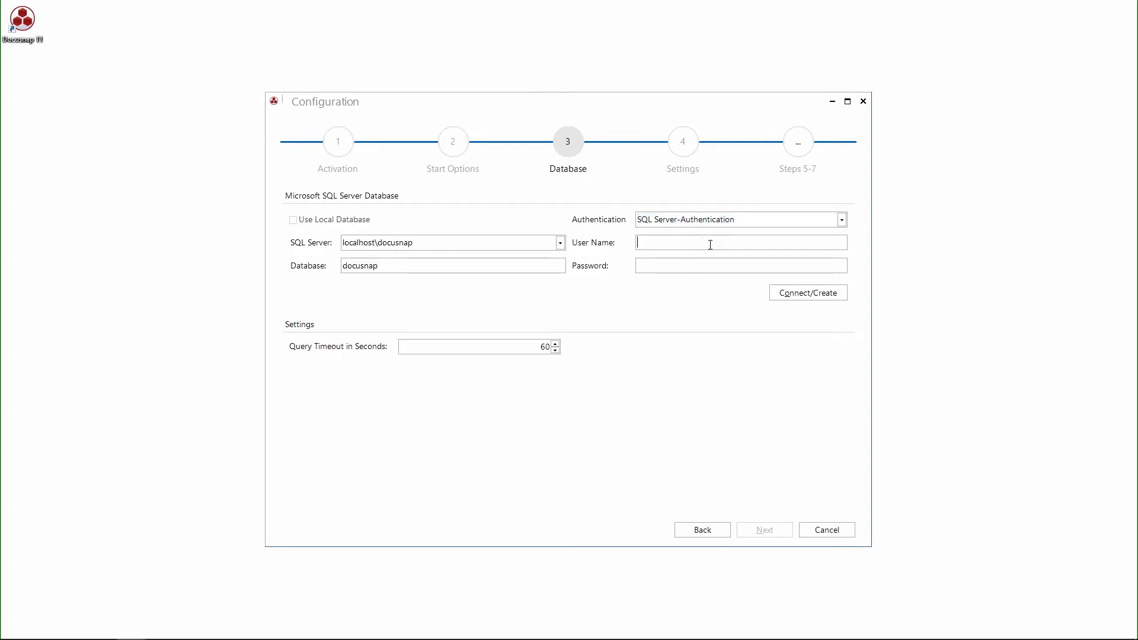
click(808, 292)
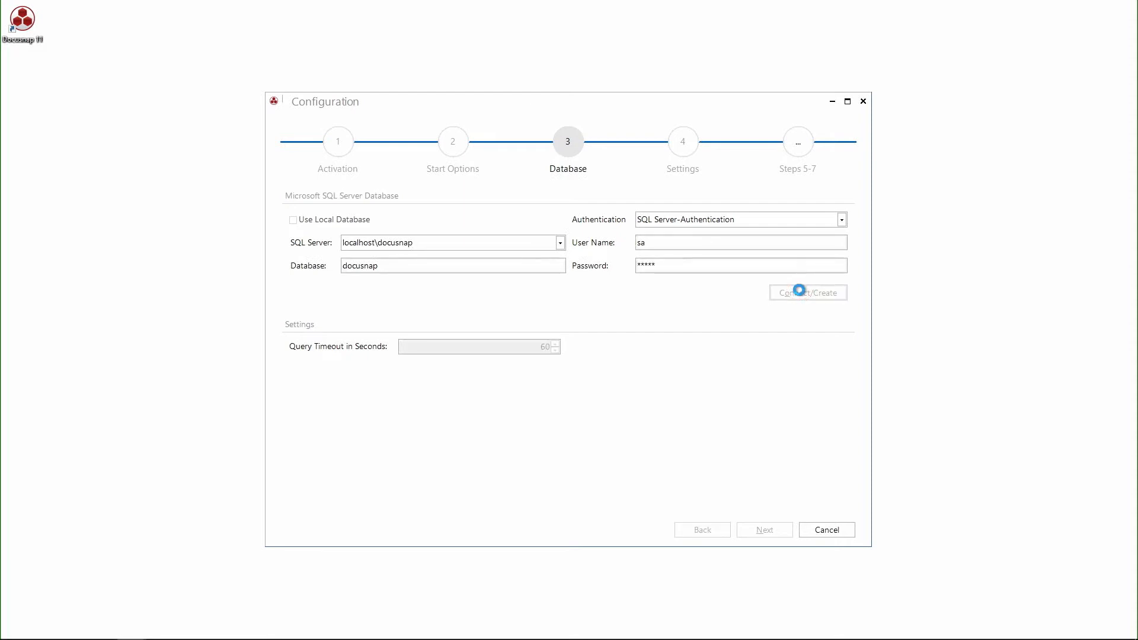
click(809, 292)
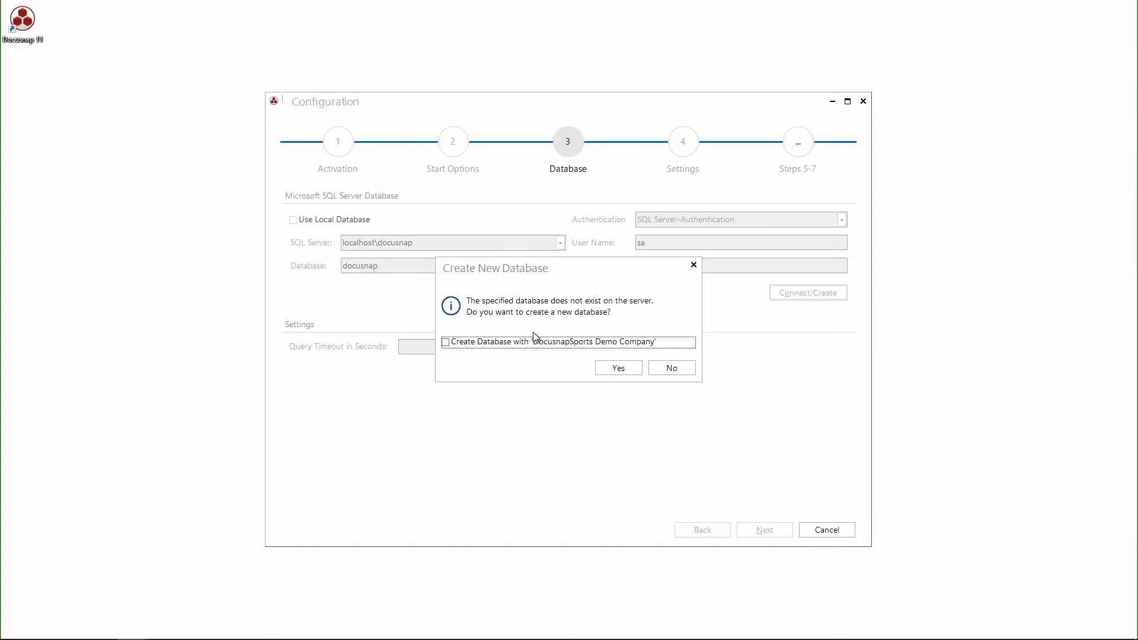
- Create the new database including the DocusnapSports Demo Company data
click(444, 342)
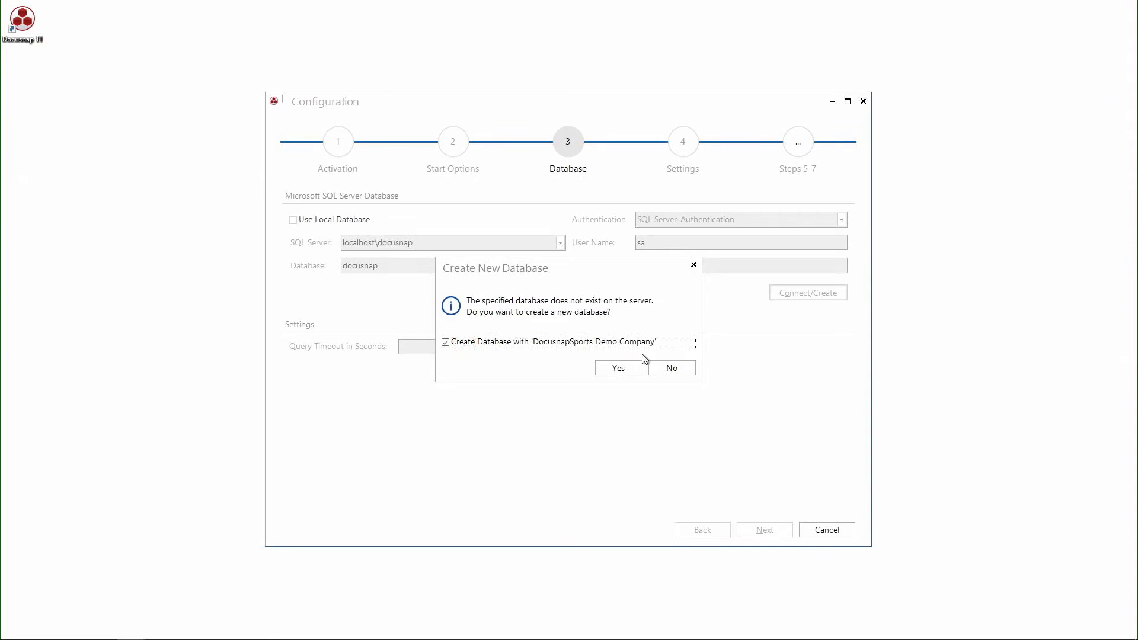
click(619, 367)
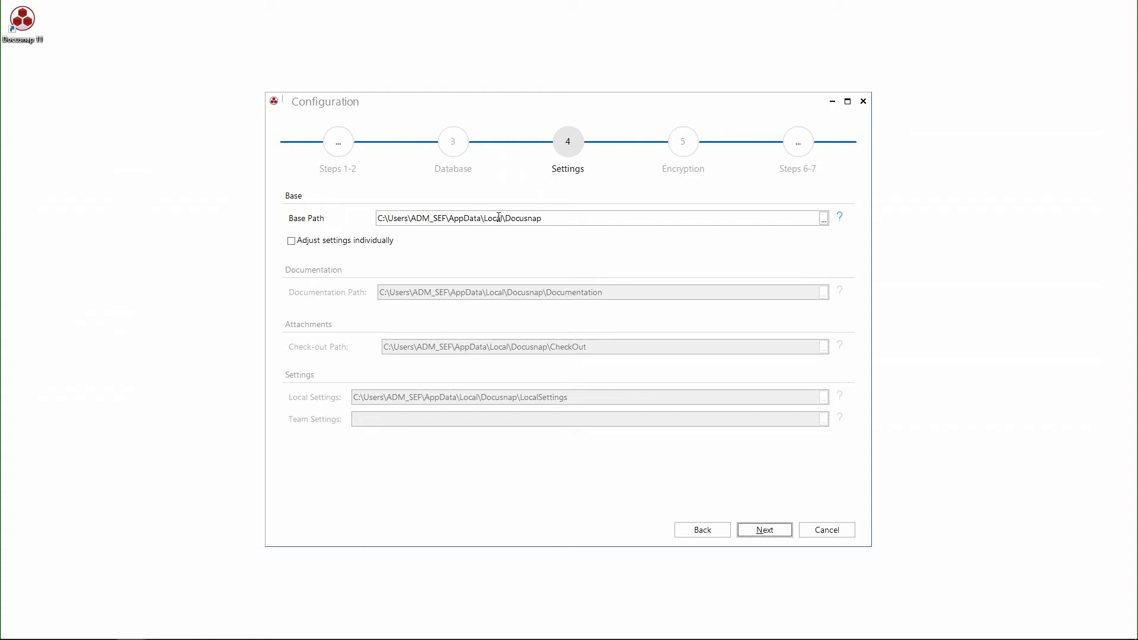
- Keep the default base path and create a new encryption file named crypto.dcr, then continue
click(765, 530)
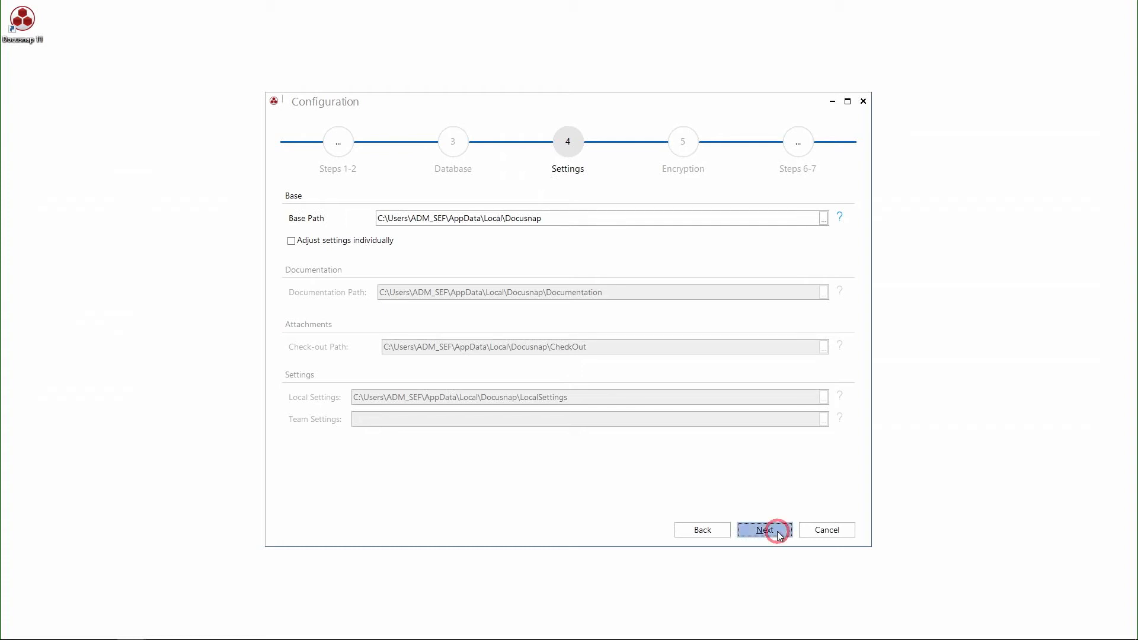
click(764, 530)
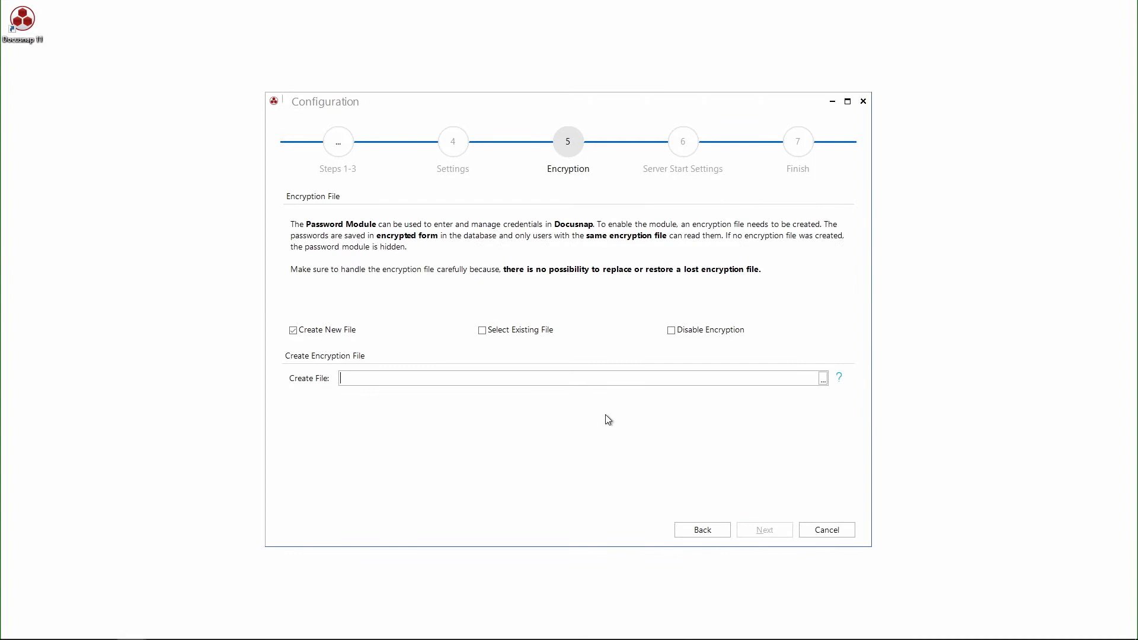
mouse_move(567, 408)
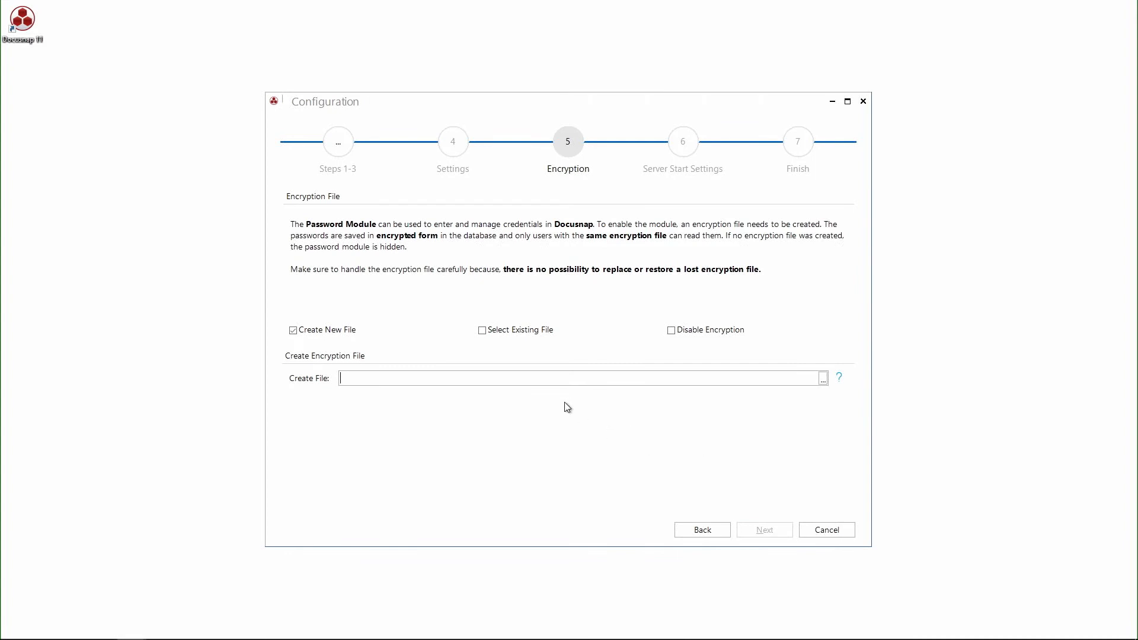
click(822, 378)
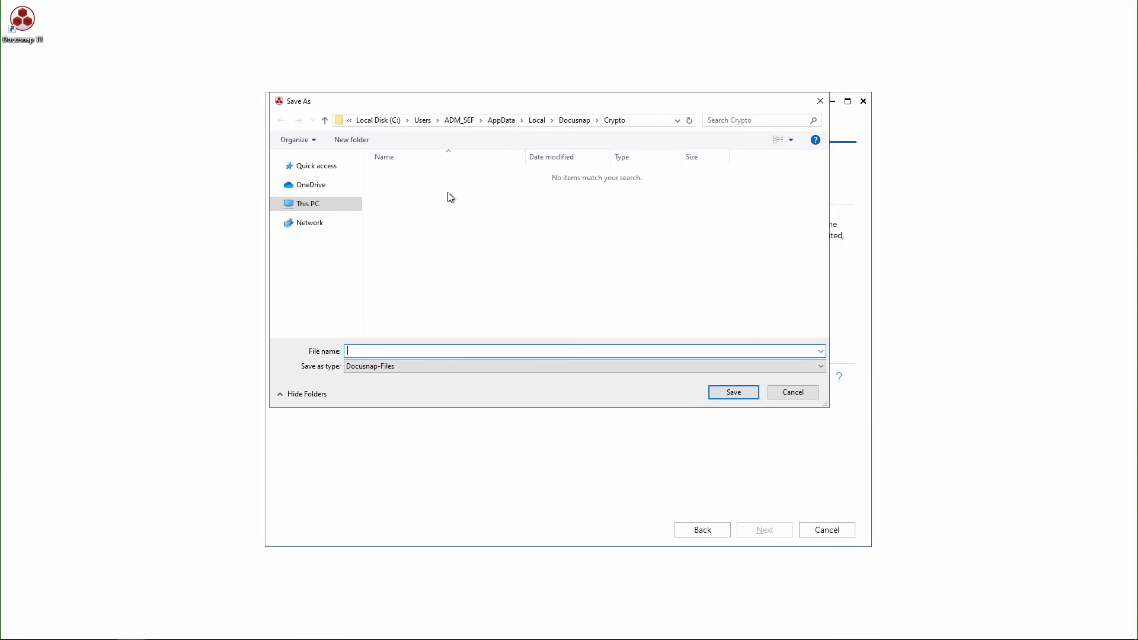
text(crypto)
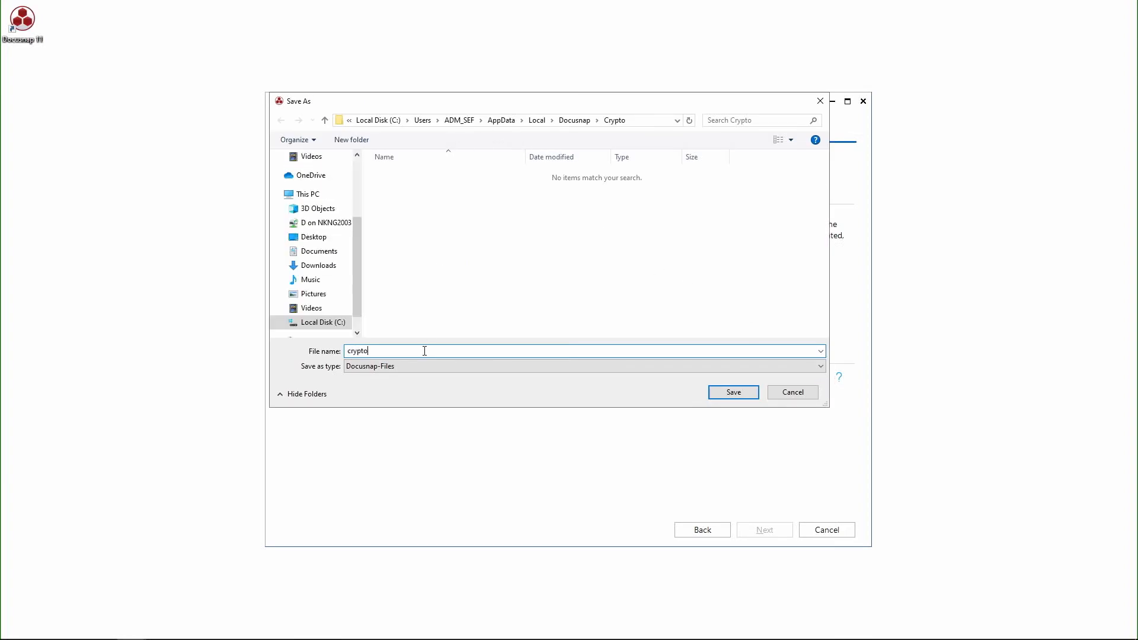
click(733, 392)
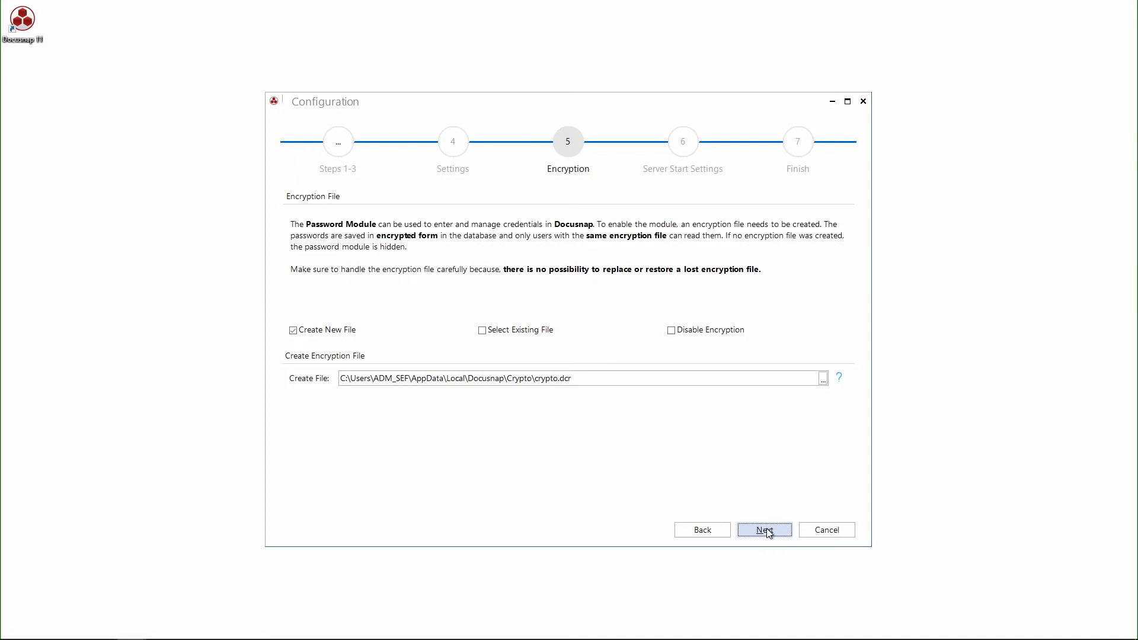
click(765, 530)
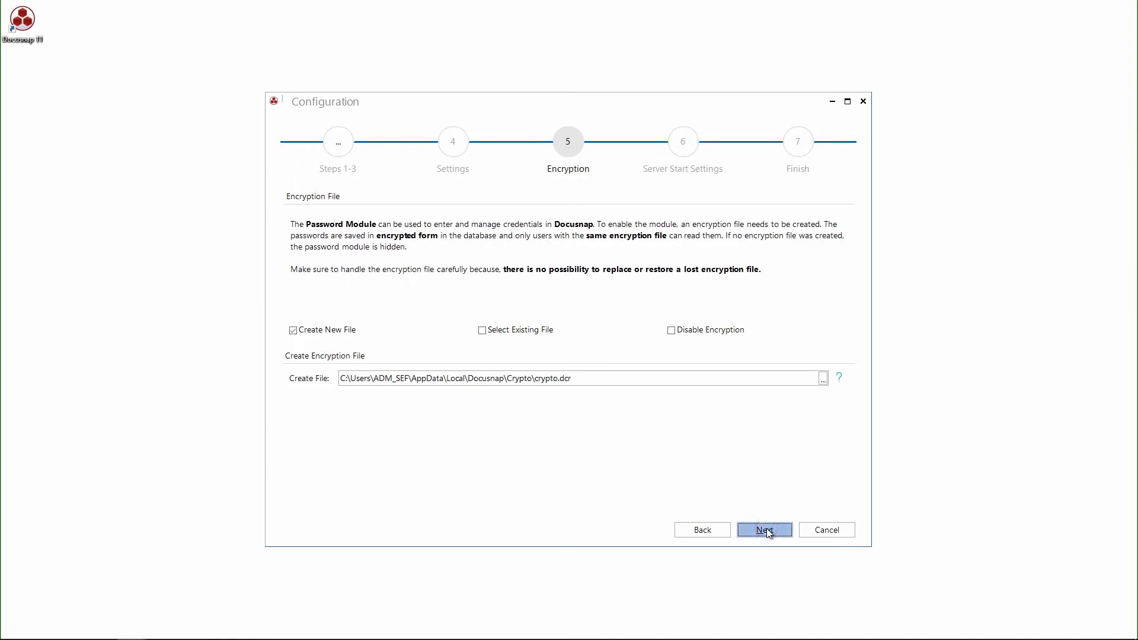
click(764, 530)
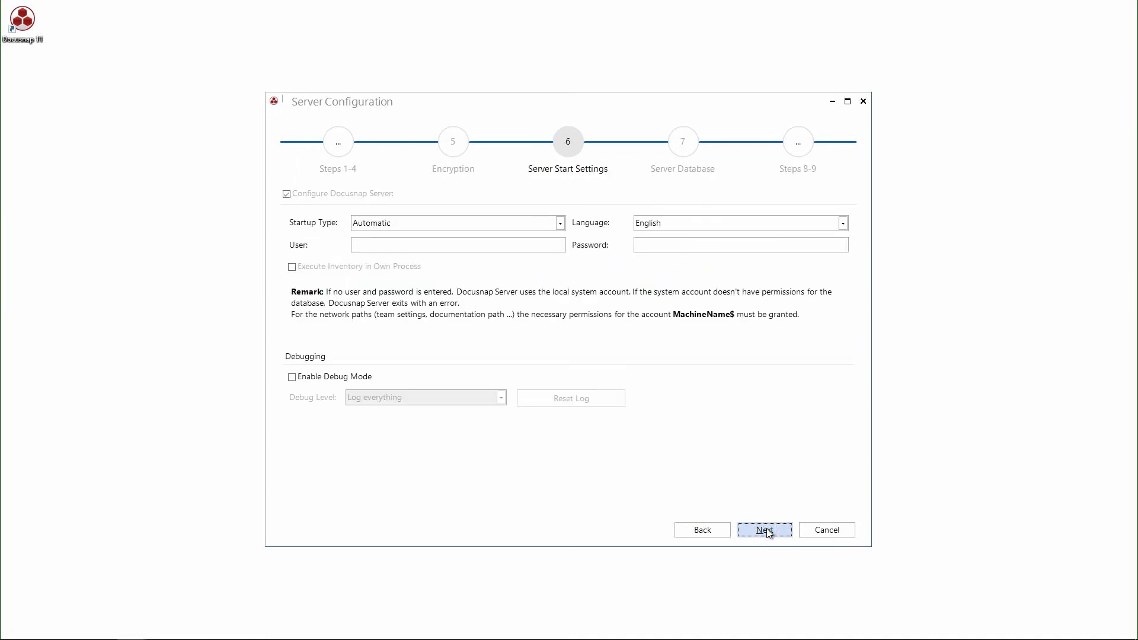
mouse_move(618, 278)
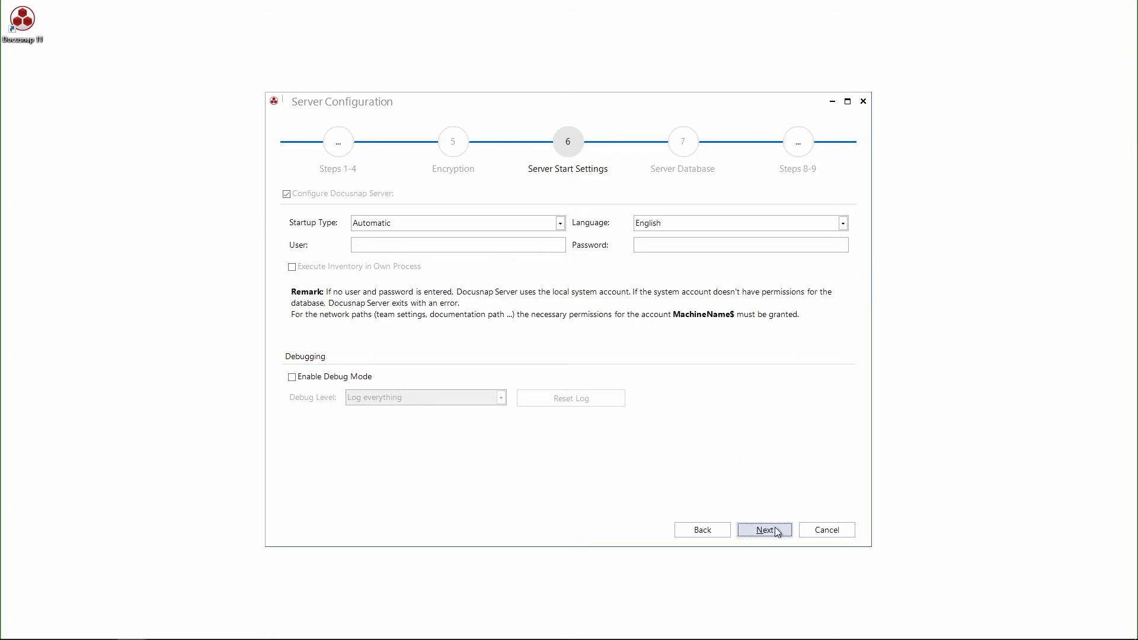
- Keep default server start settings and select the existing crypto.dcr as the server encryption file
click(764, 530)
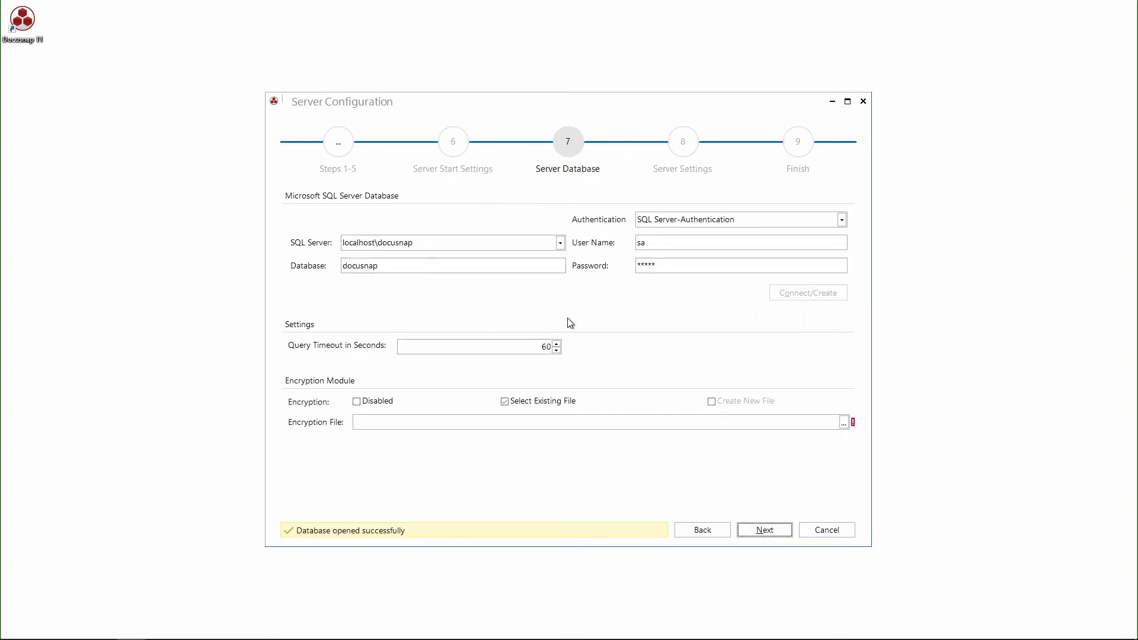
mouse_move(591, 318)
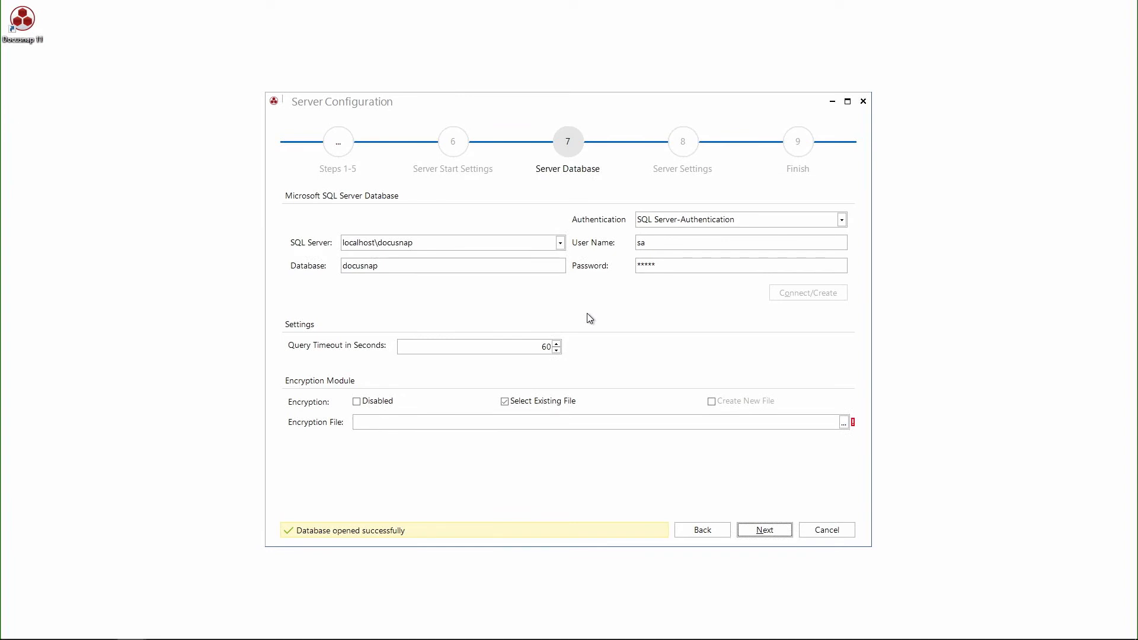
click(844, 422)
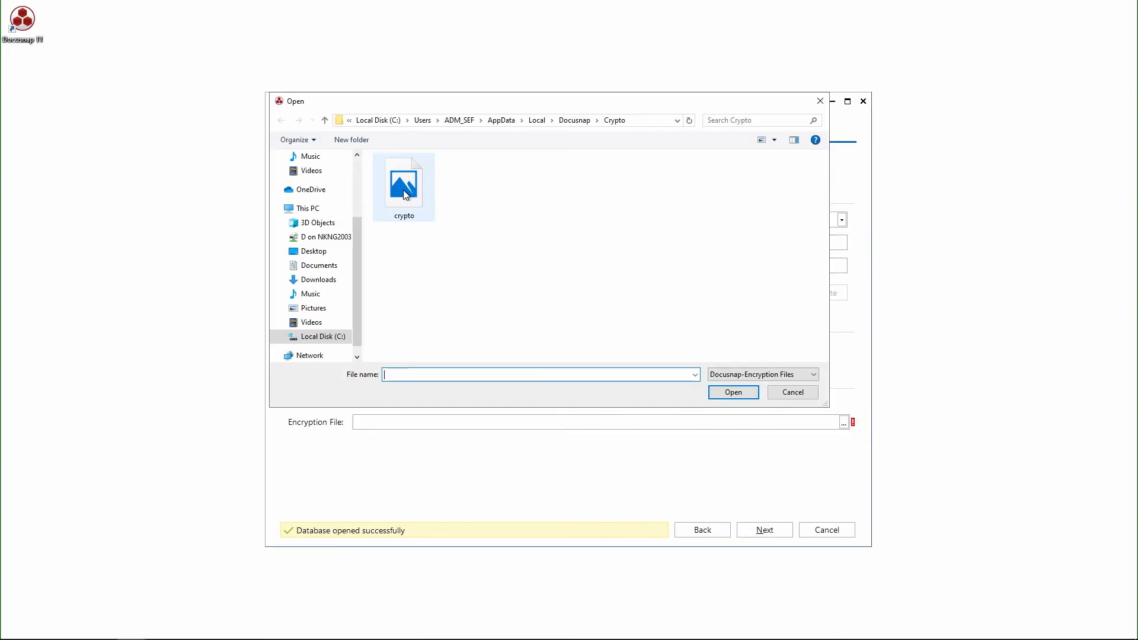
double_click(403, 183)
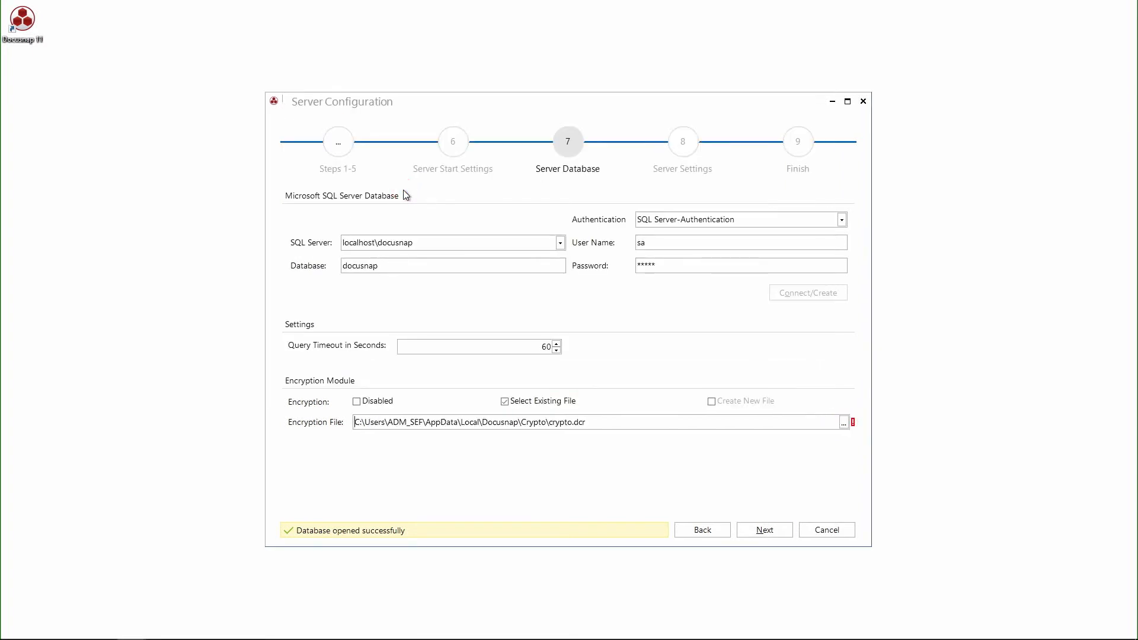
click(765, 530)
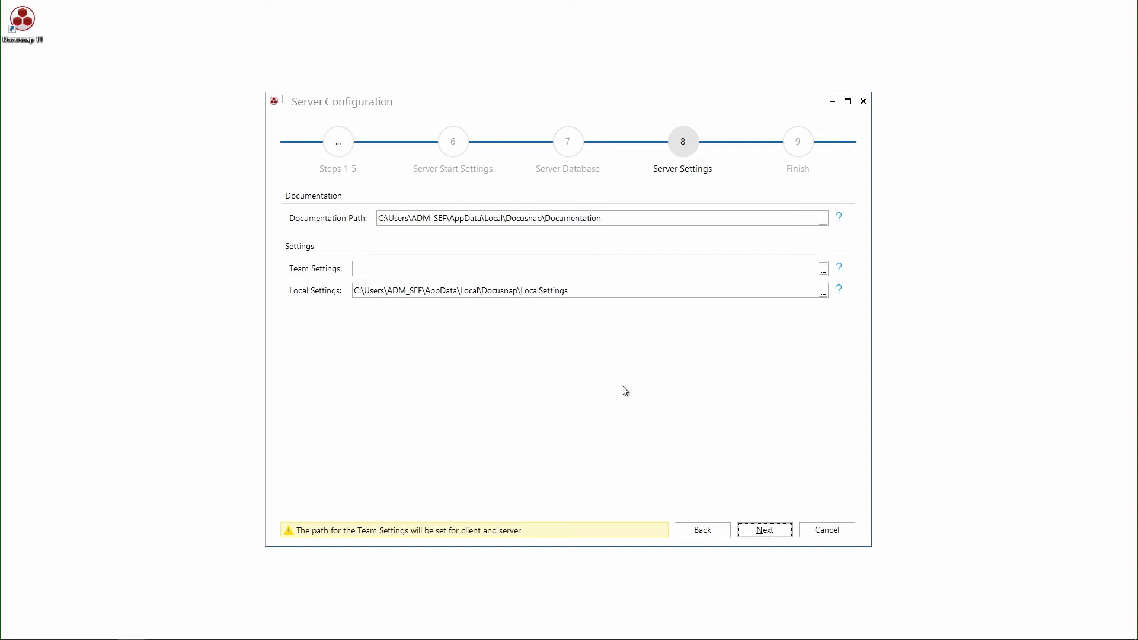
- Accept the default server documentation and local settings paths and finish the configuration
click(765, 530)
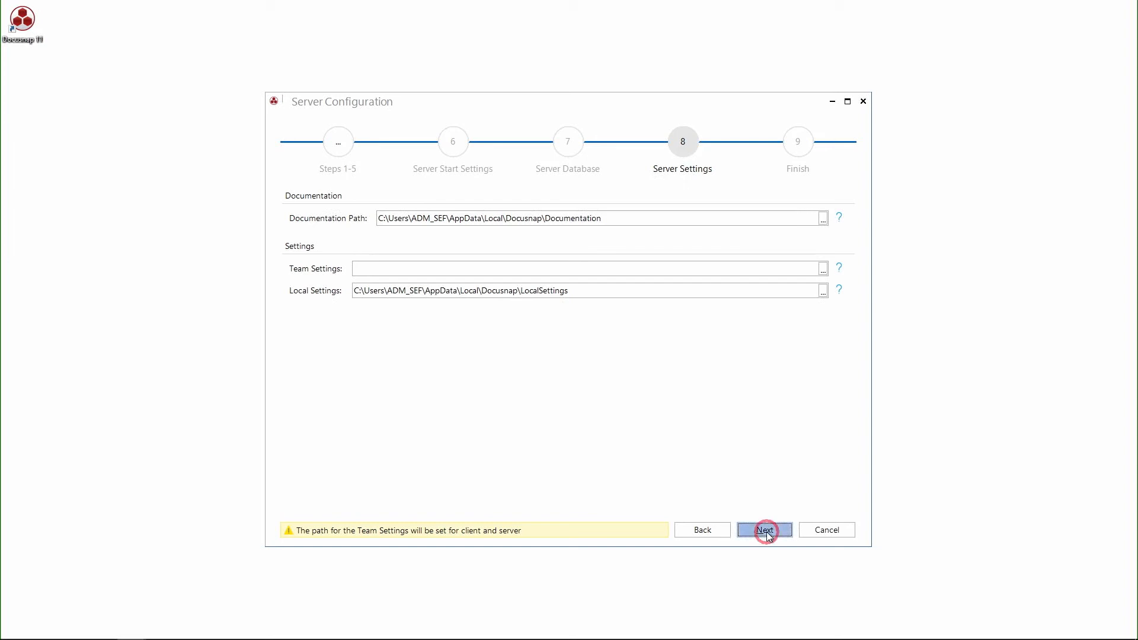
click(765, 530)
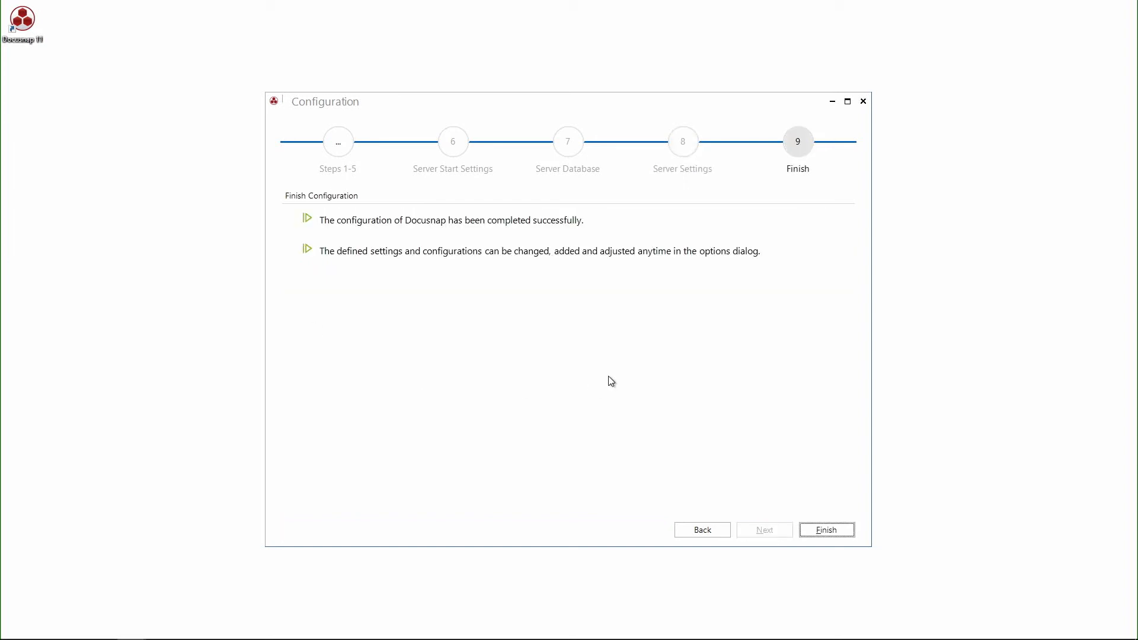
mouse_move(706, 423)
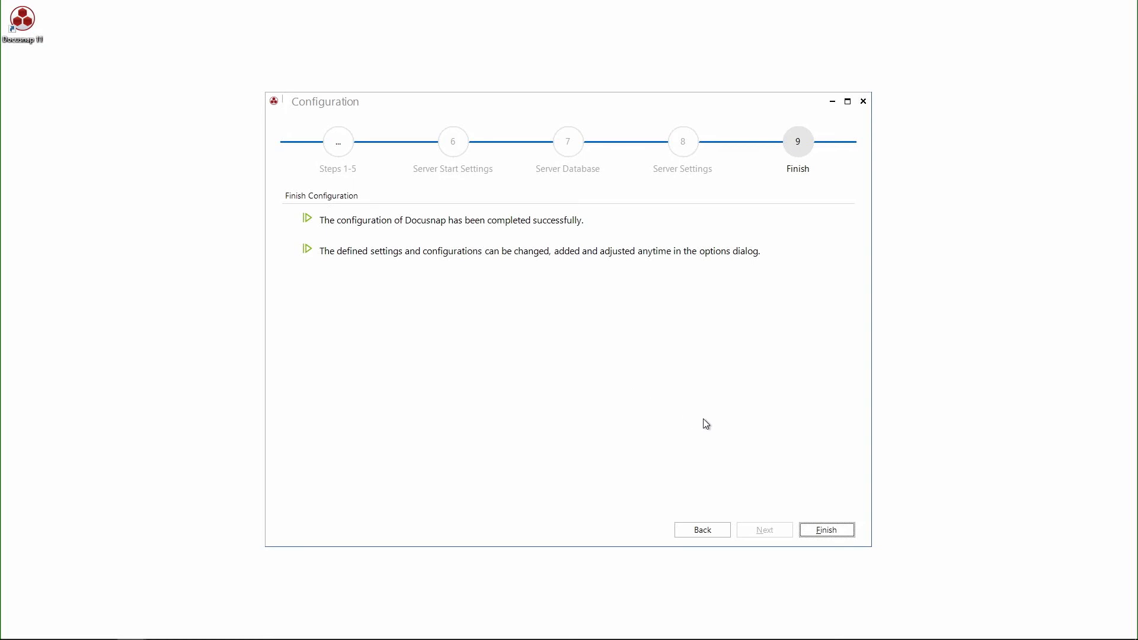
click(827, 530)
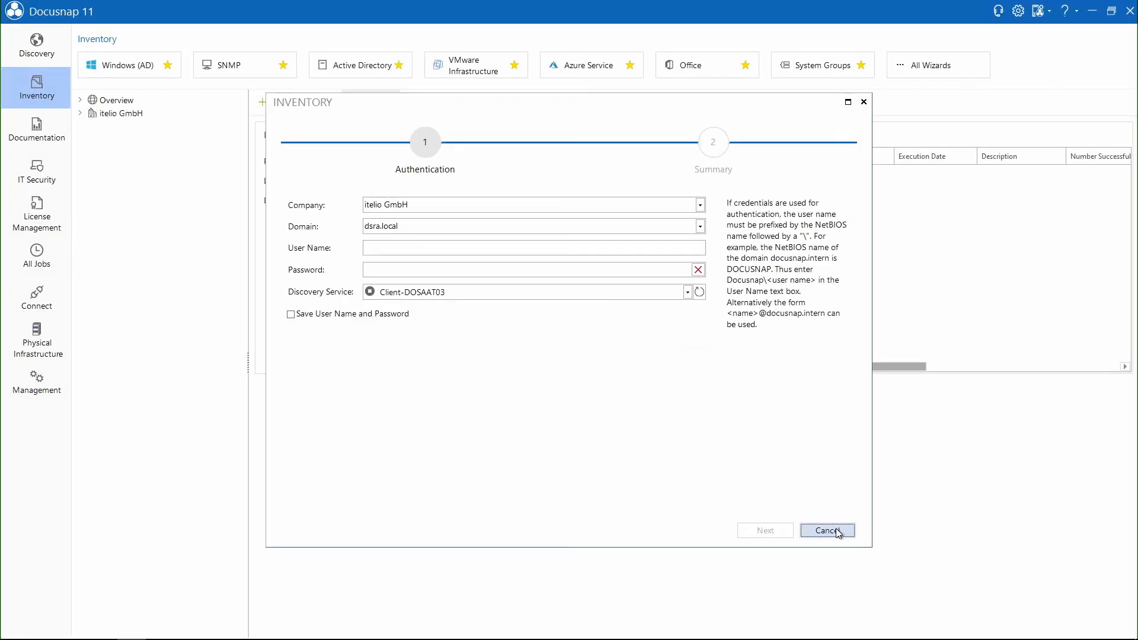